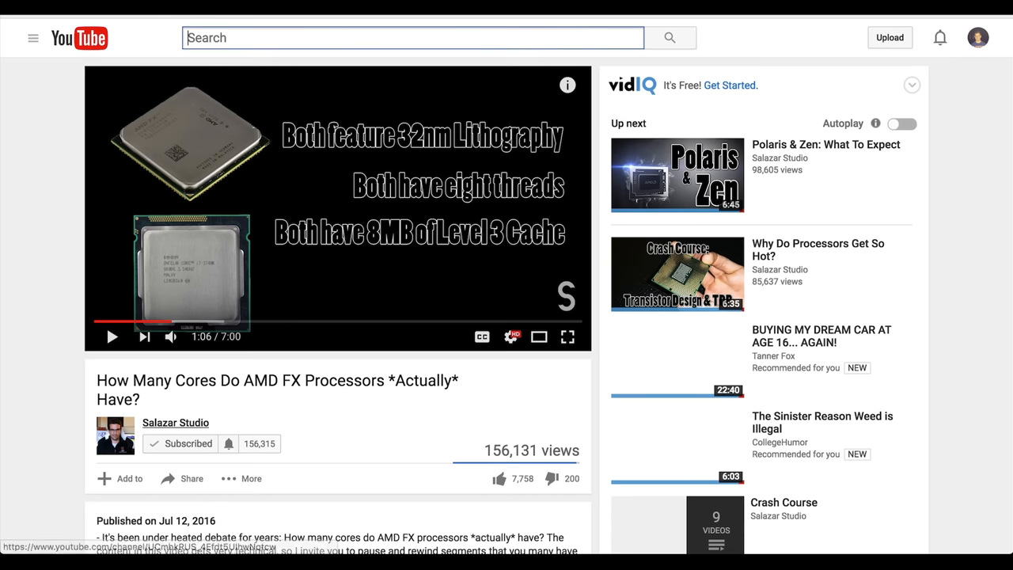
pyautogui.click(112, 336)
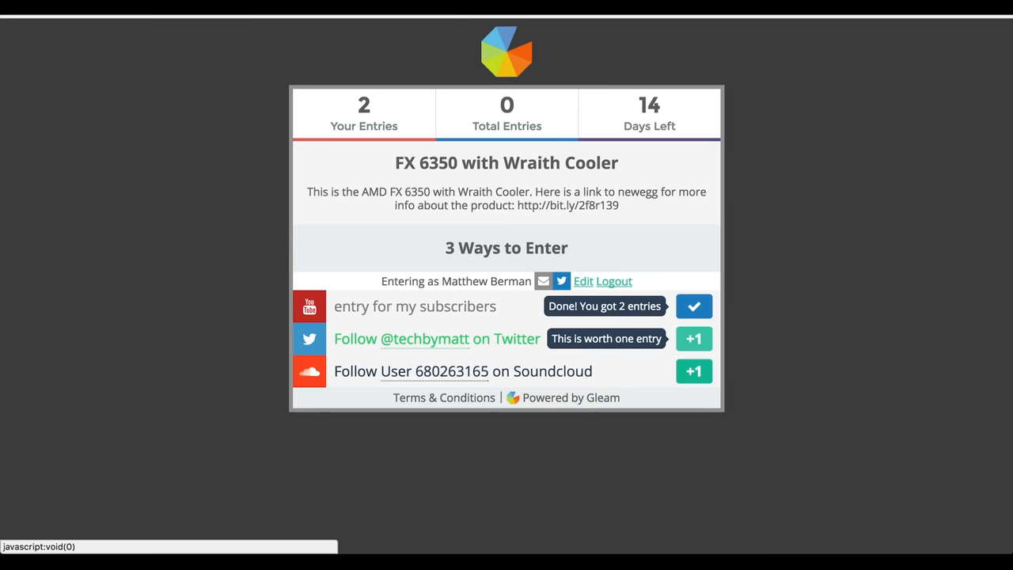
pyautogui.click(693, 338)
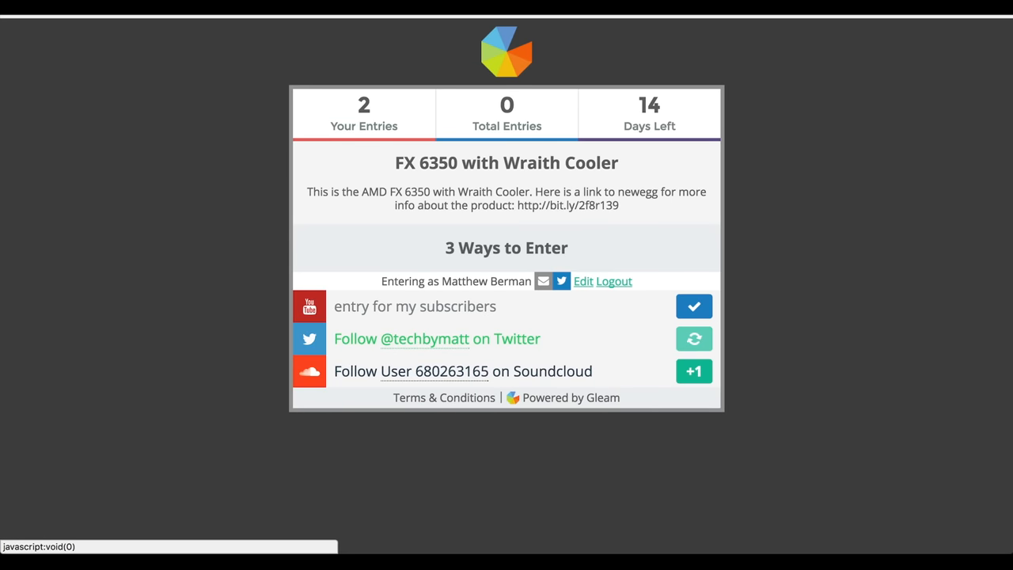